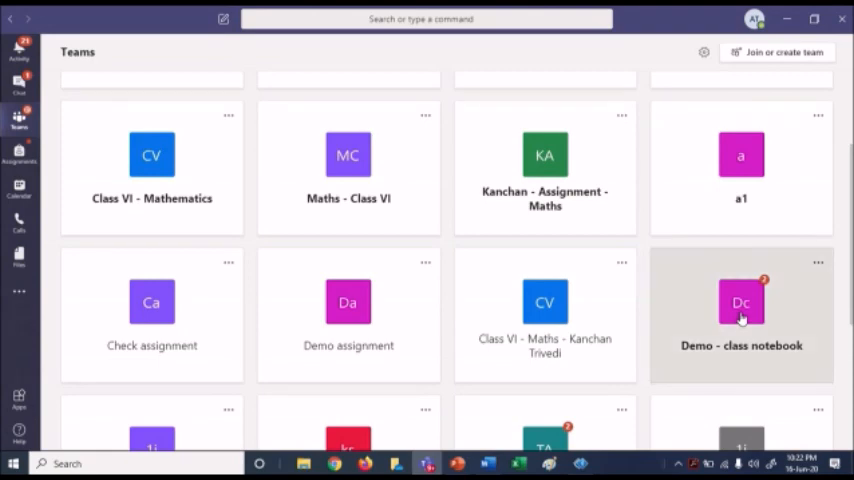
- Open the Demo - class notebook team showing its General channel with the Integers posts
left_click(740, 304)
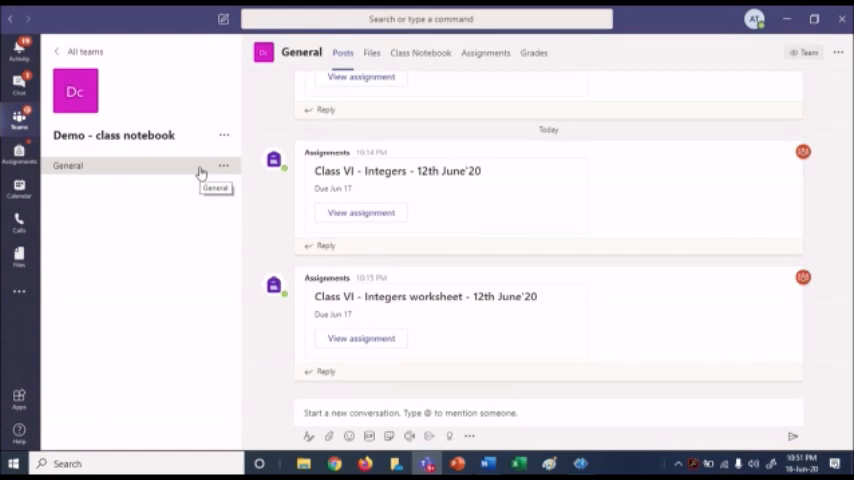
mouse_move(352, 218)
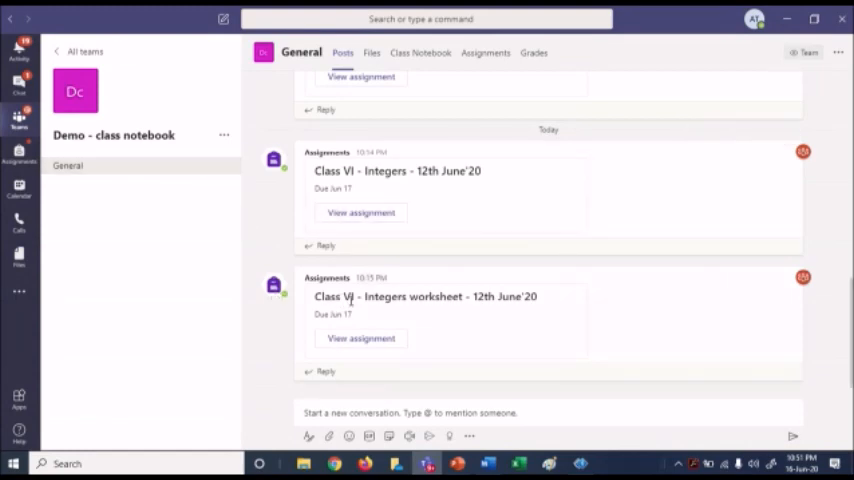
mouse_move(368, 268)
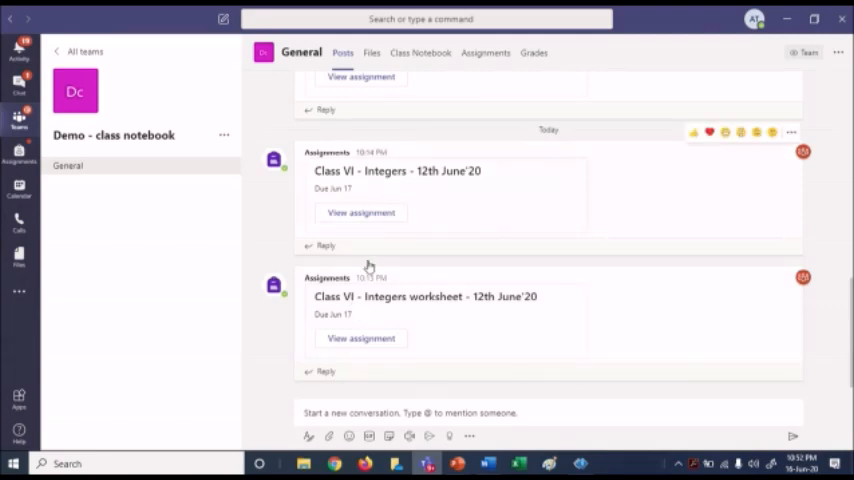
mouse_move(440, 184)
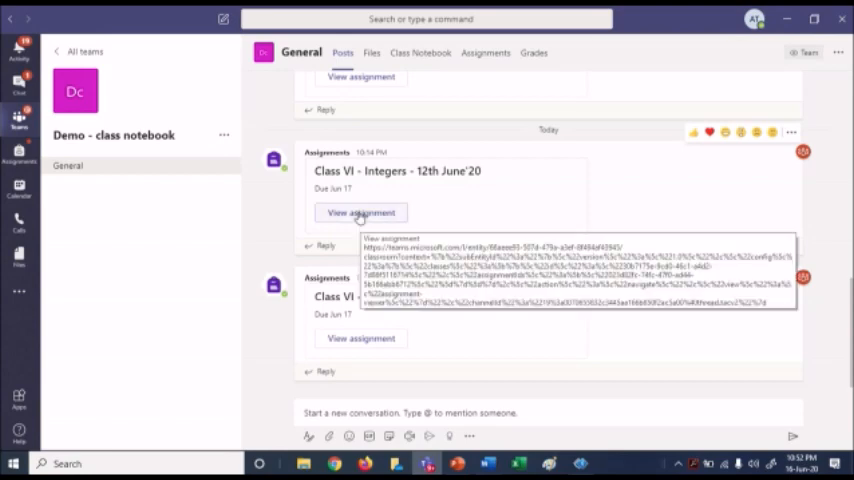
- View the Class VI - Integers - 12th June'20 assignment's instructions and workspace
left_click(360, 212)
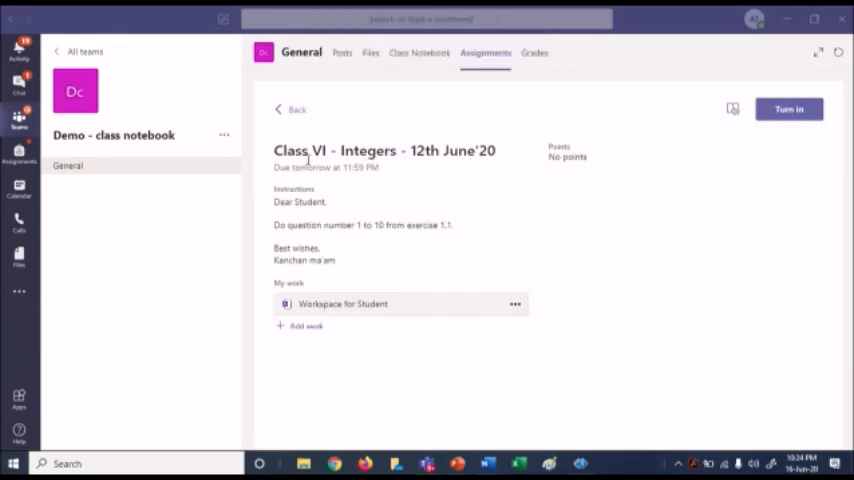
mouse_move(410, 192)
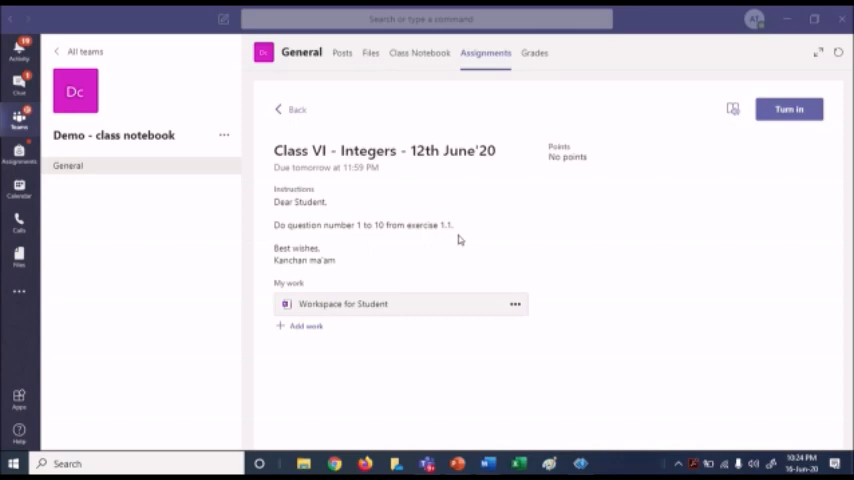
mouse_move(324, 312)
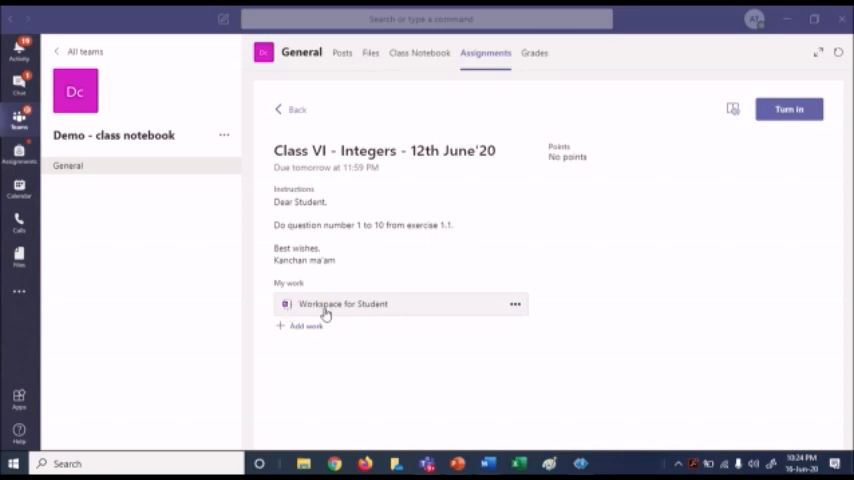
mouse_move(380, 316)
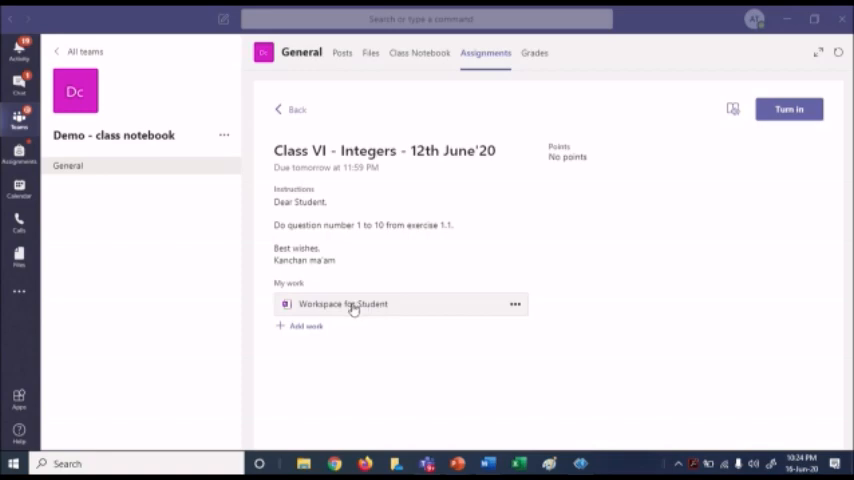
- Enter the numbered answers (60, 50, 60, 45, 56, 0…) on the Workspace for Student page
left_click(344, 304)
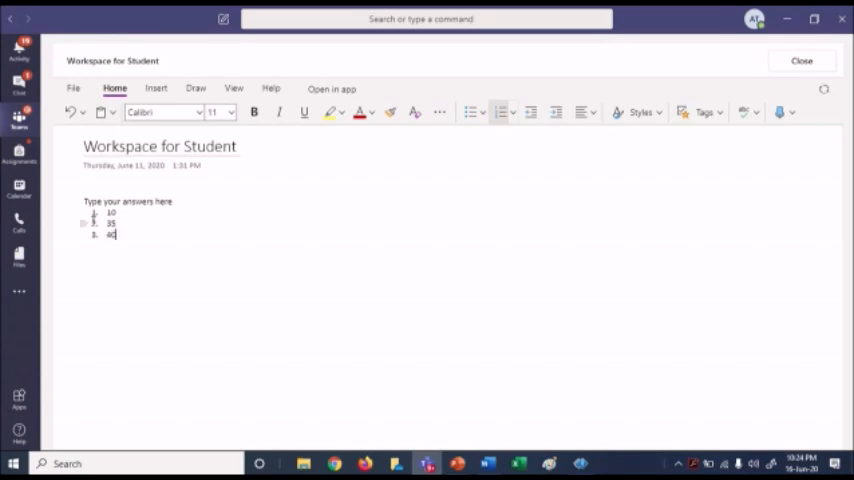
type("60")
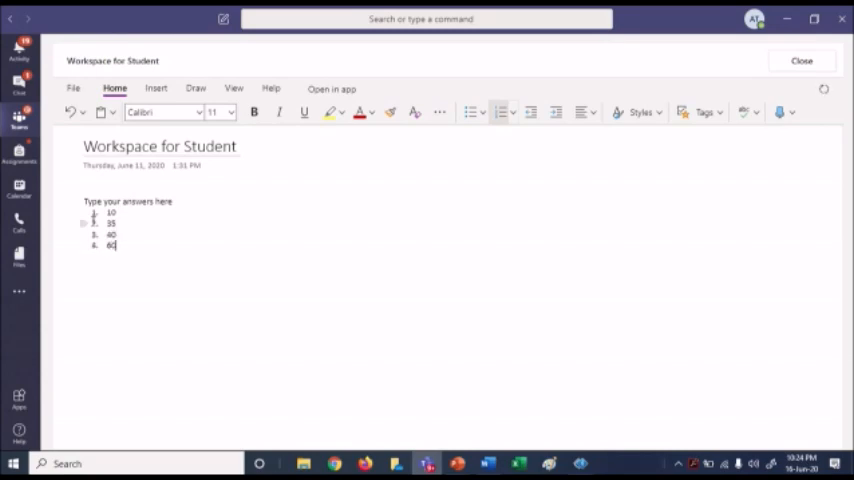
type("50")
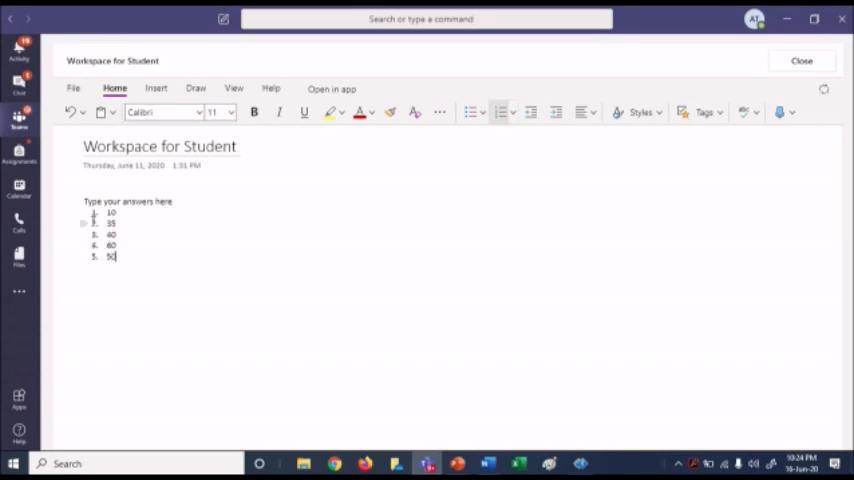
type("60")
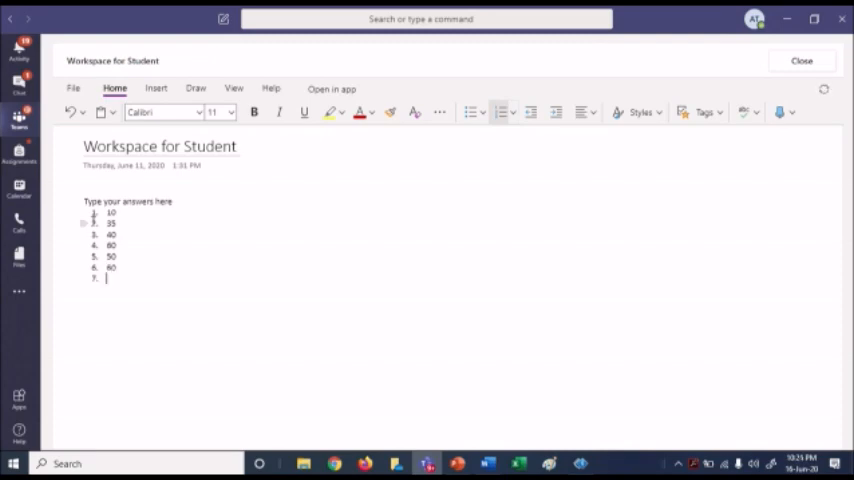
type("45")
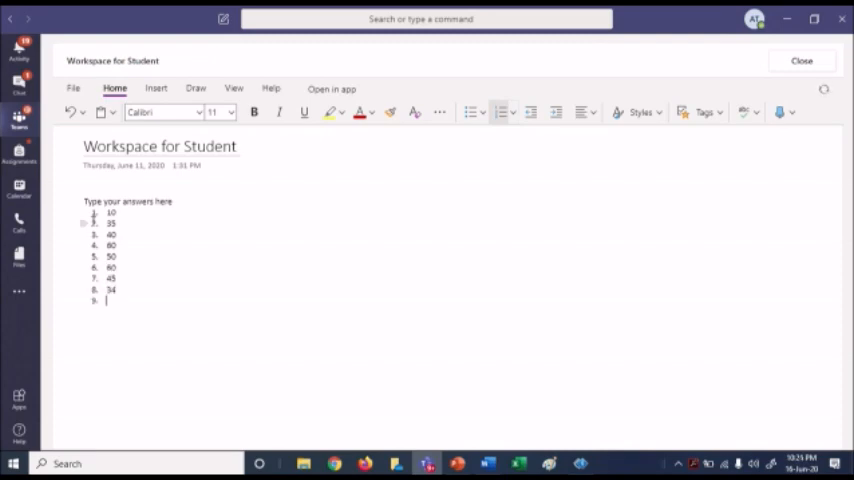
type("56")
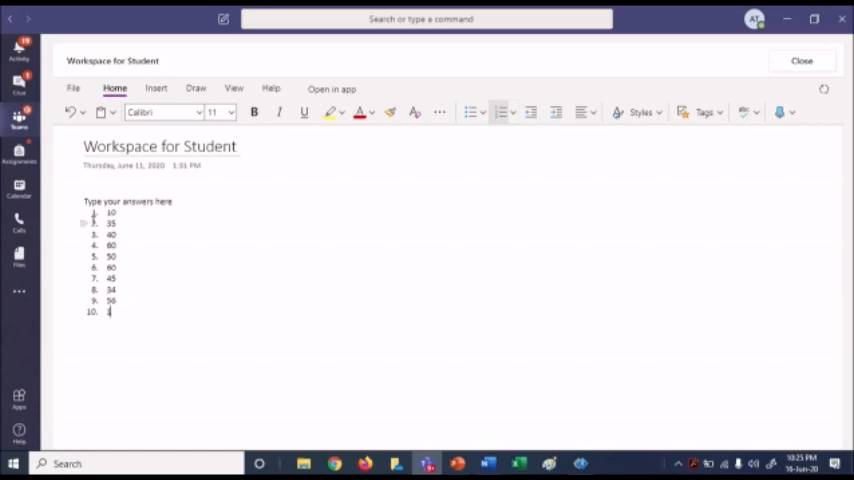
type("0")
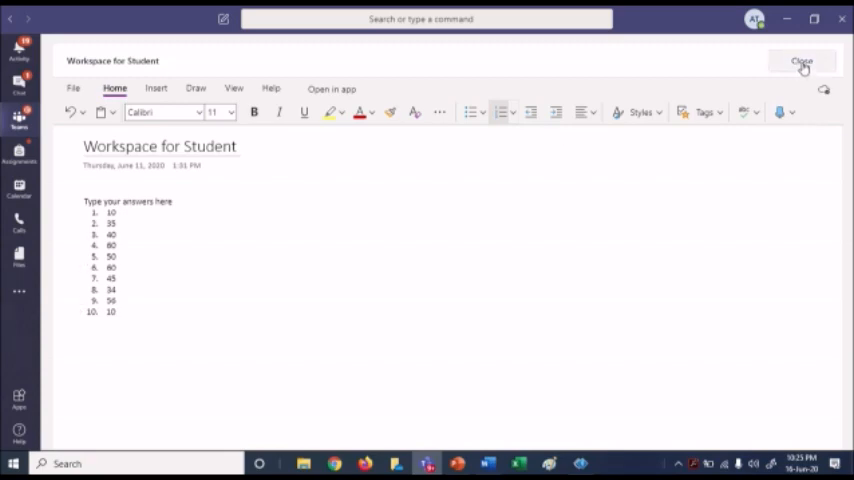
- Close the workspace and turn in the Integers 12th June'20 assignment
left_click(800, 62)
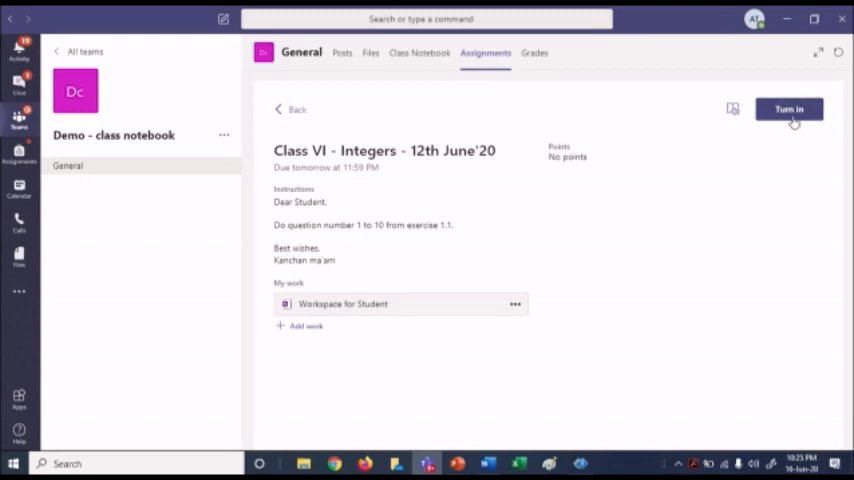
left_click(788, 108)
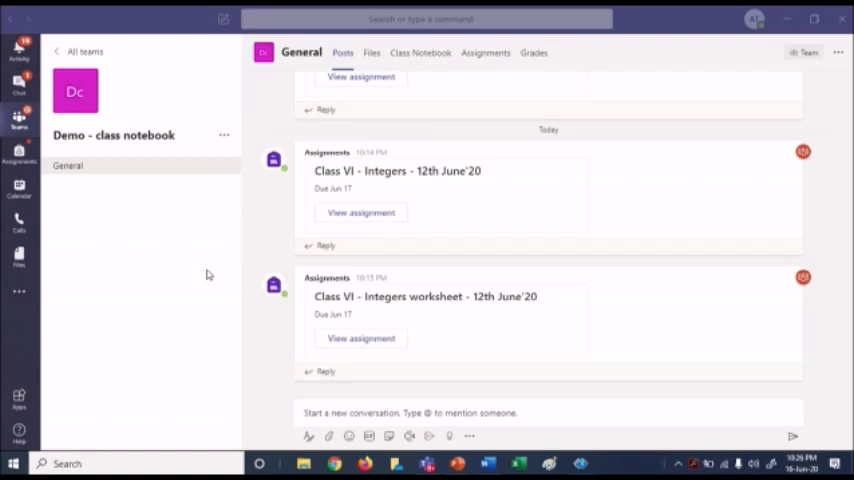
mouse_move(148, 166)
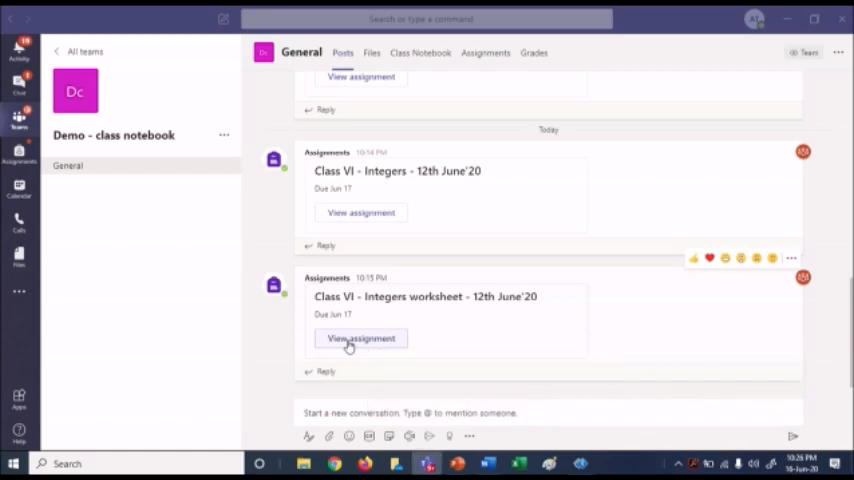
- Open the Integers worksheet notebook page starting with rounding 23.649
left_click(360, 338)
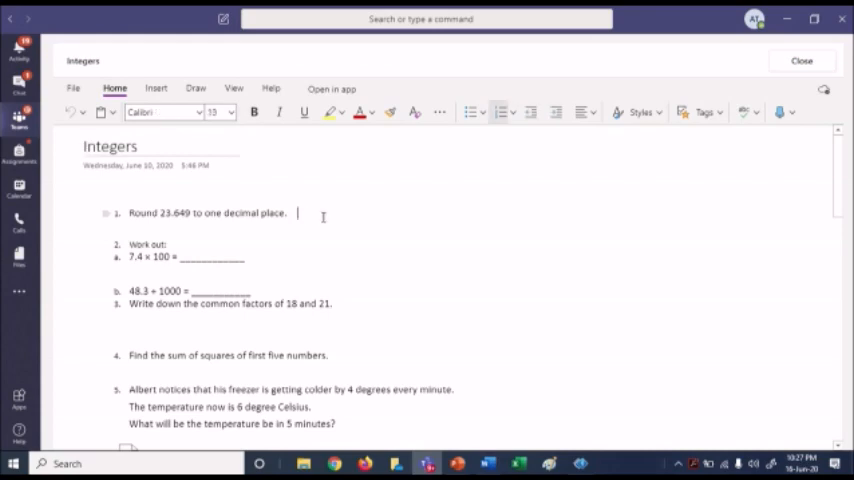
- Answer the rounding question with 23 and move to the next worksheet blank
type("23")
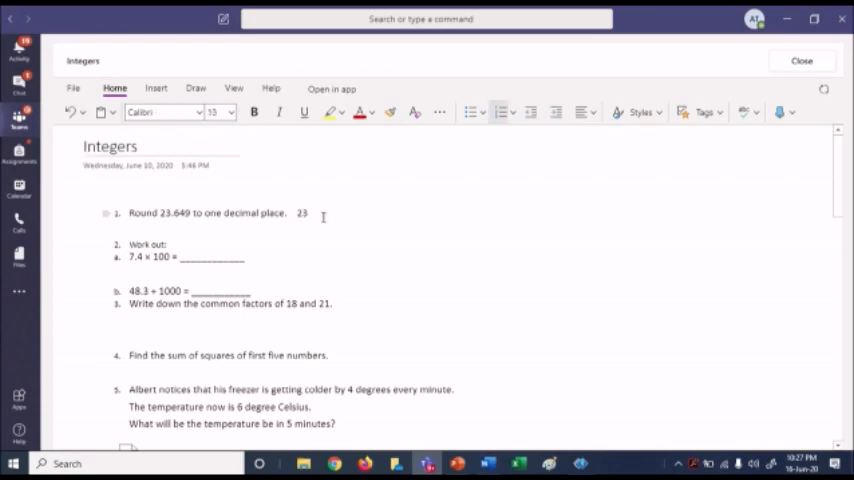
left_click(312, 212)
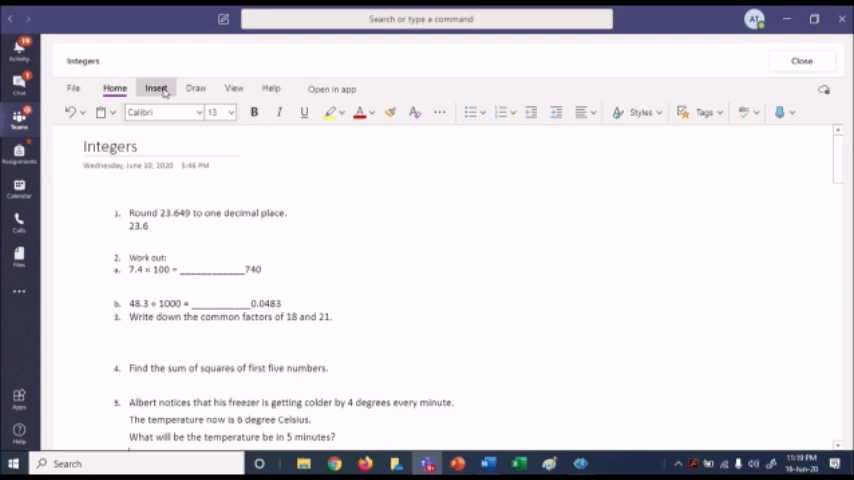
left_click(156, 88)
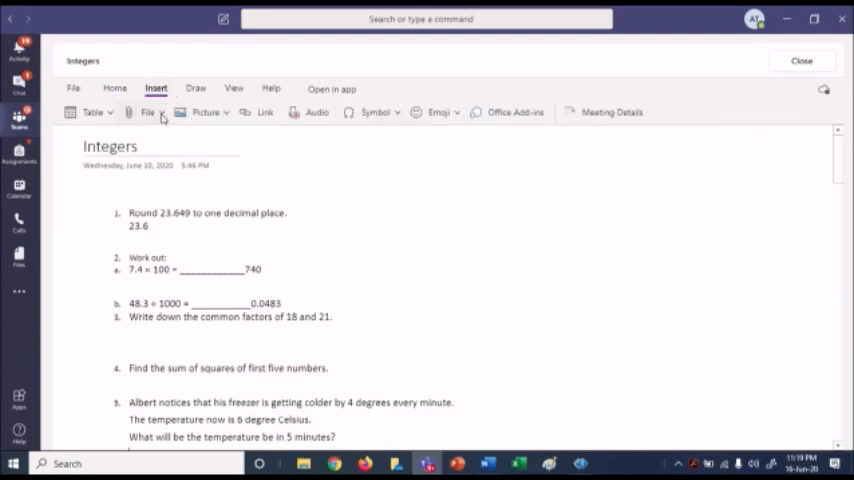
left_click(148, 112)
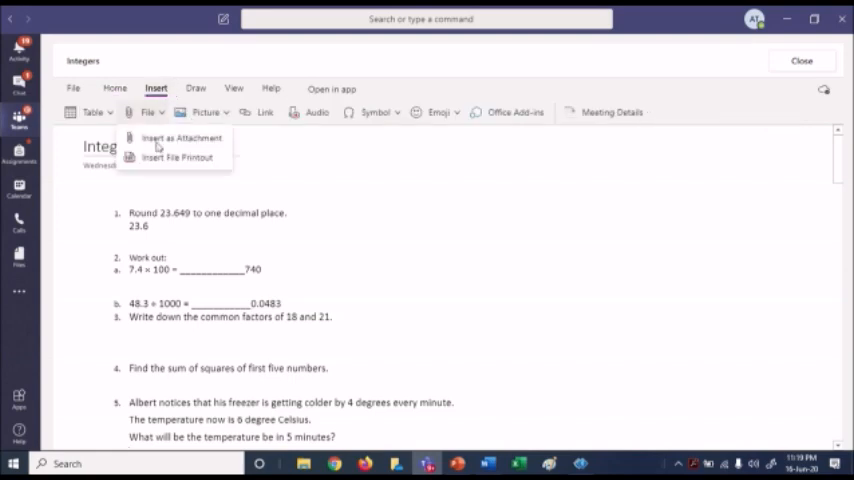
mouse_move(178, 156)
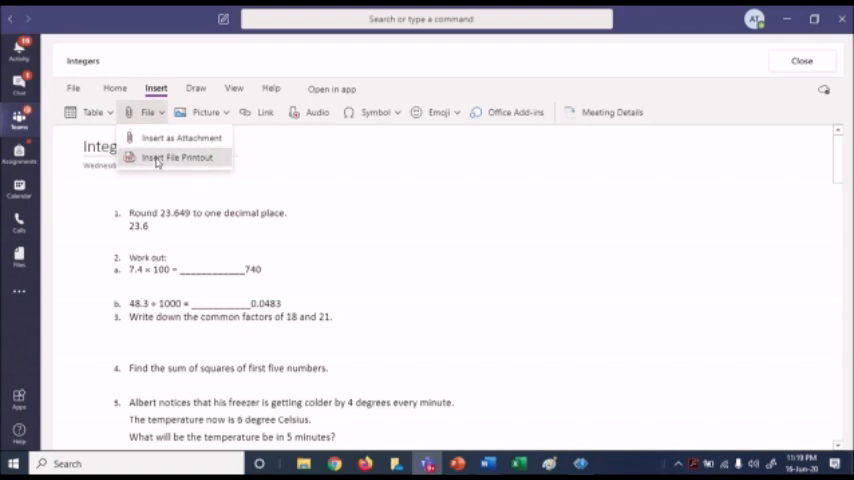
left_click(176, 156)
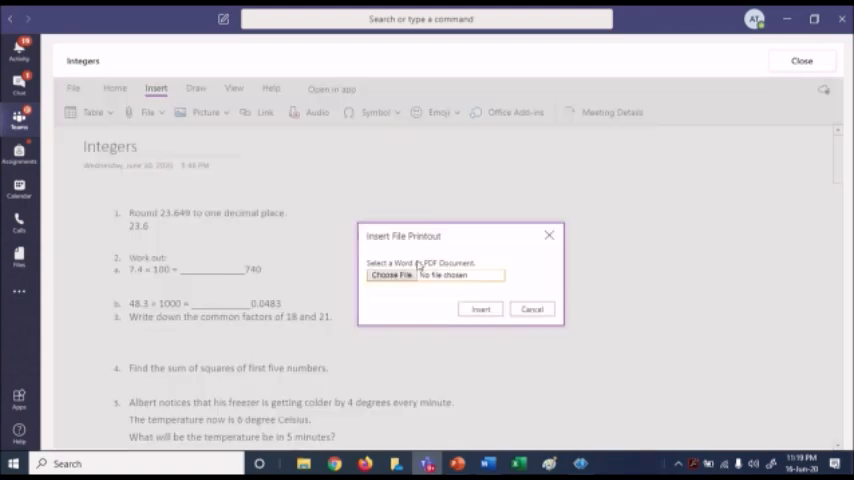
left_click(392, 274)
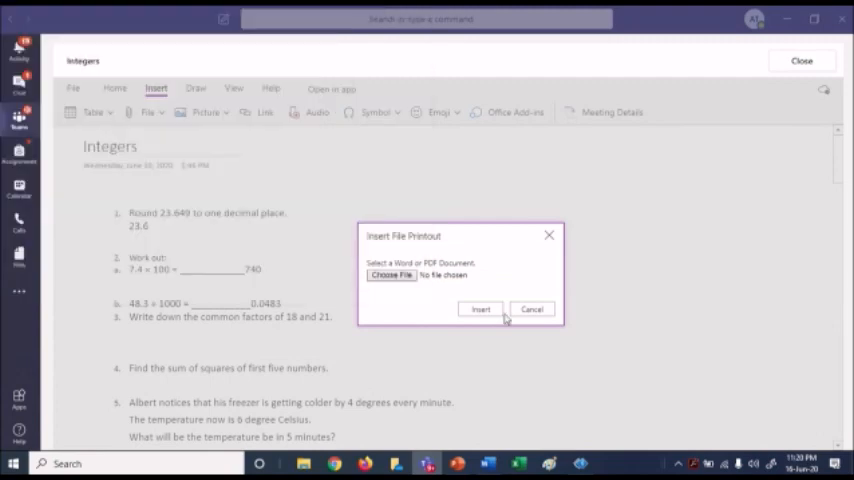
left_click(392, 276)
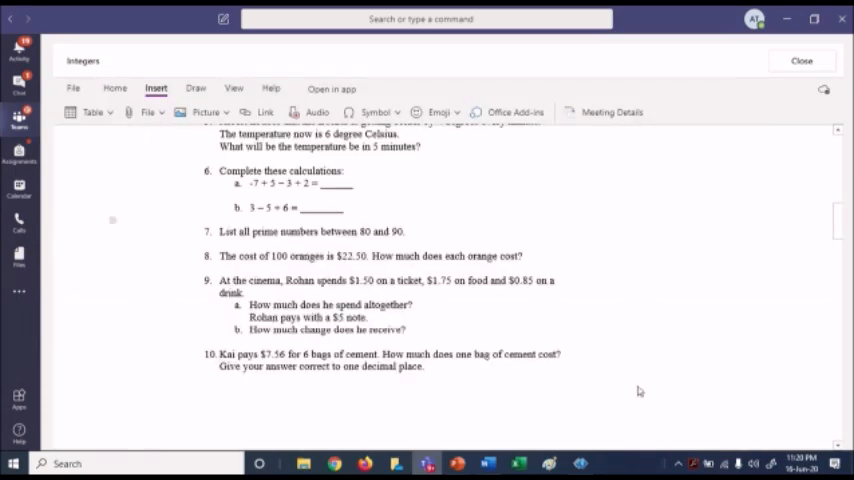
scroll("down", 3)
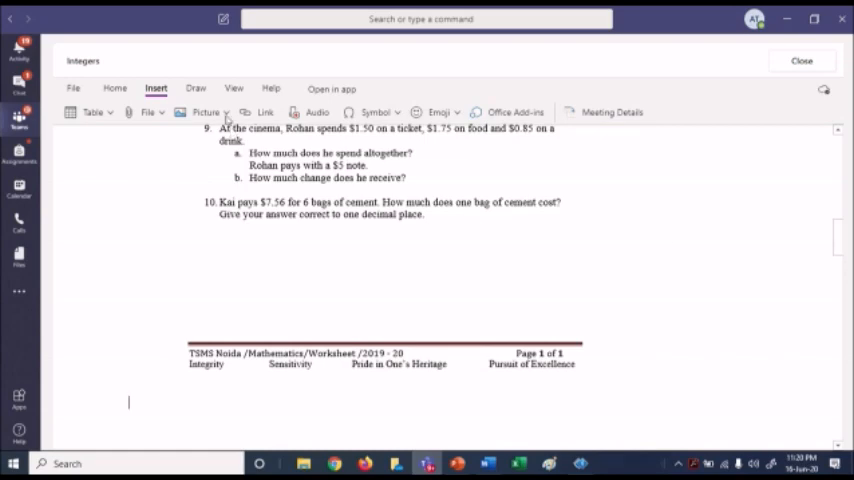
- Insert images.jpg from Documents as a maths-symbols picture below the worksheet footer
left_click(204, 112)
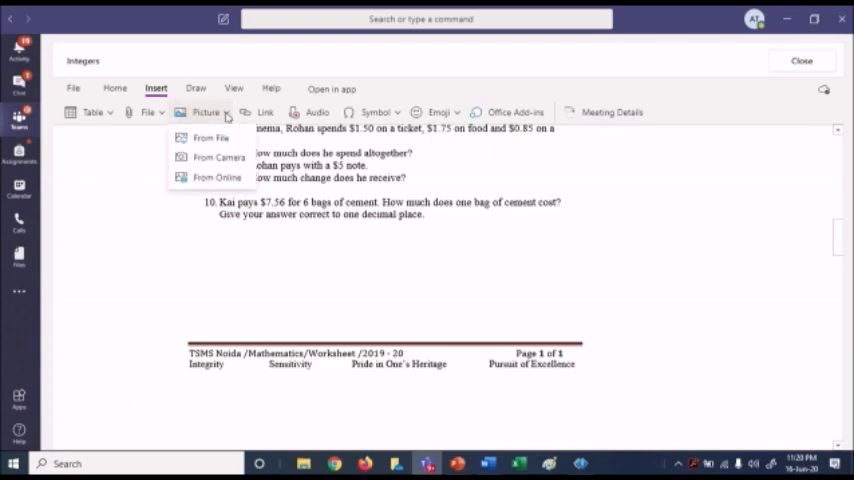
mouse_move(212, 138)
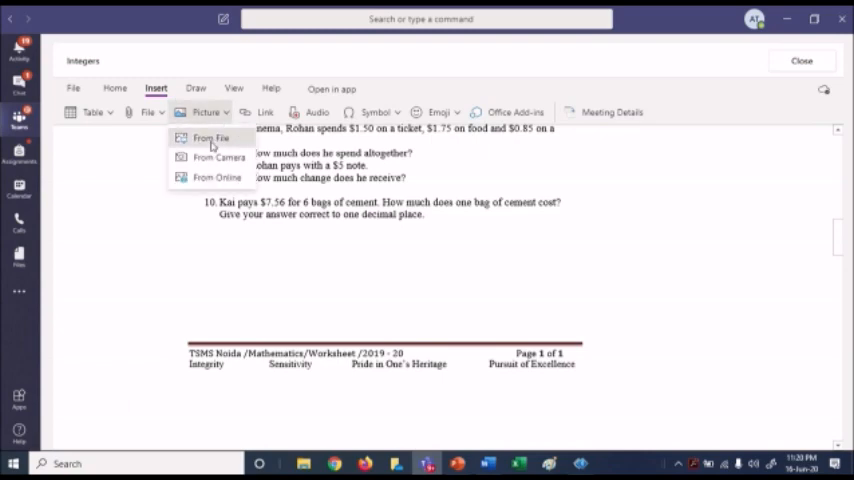
left_click(210, 138)
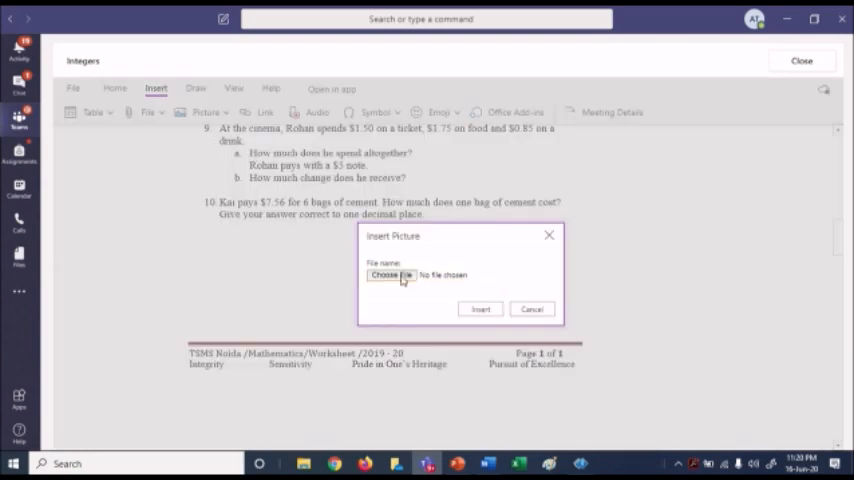
left_click(388, 276)
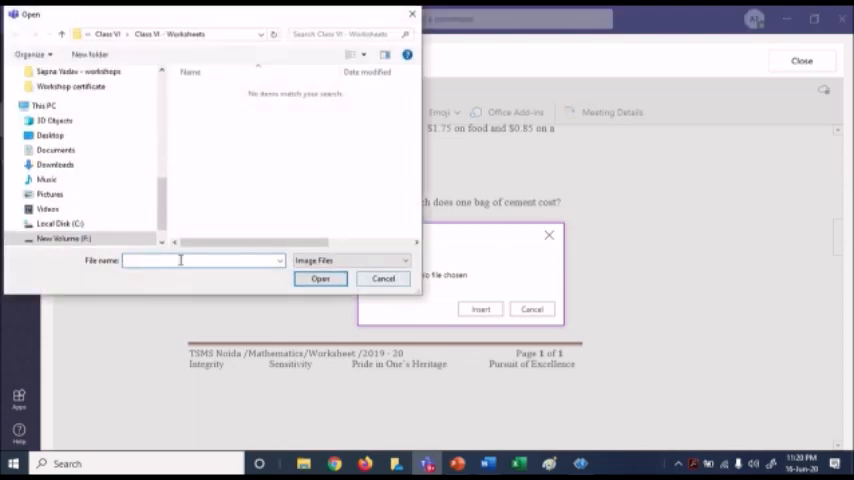
left_click(56, 150)
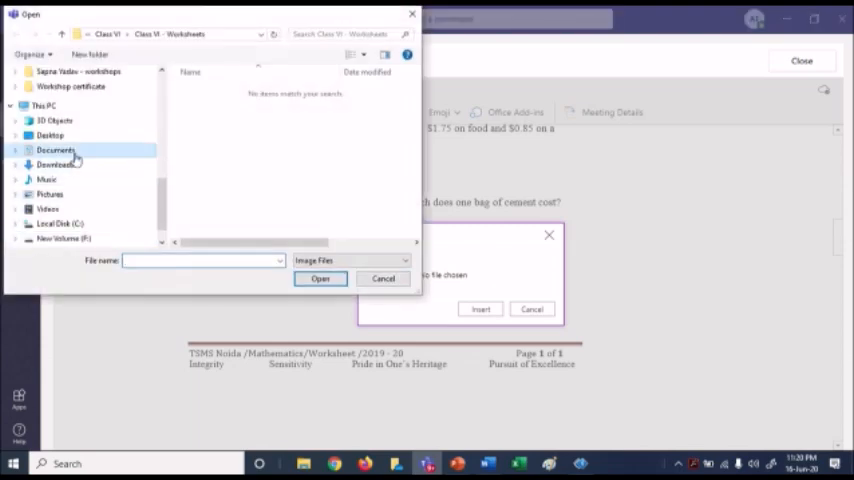
left_click(56, 150)
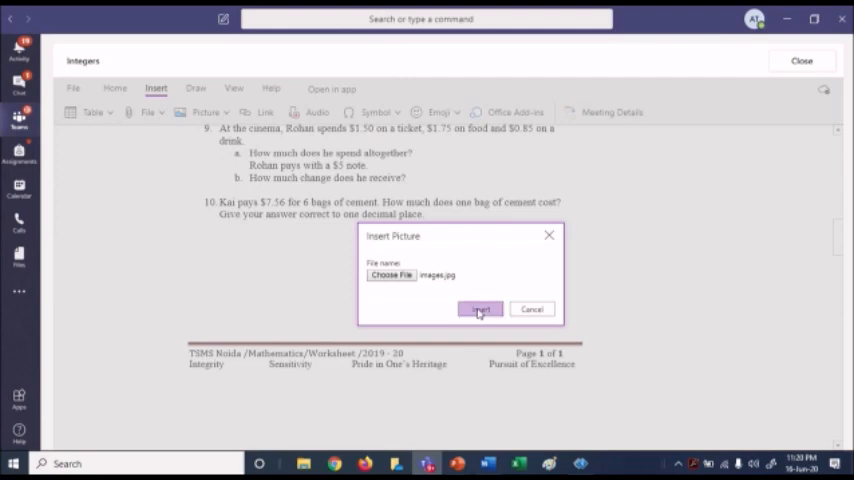
left_click(480, 308)
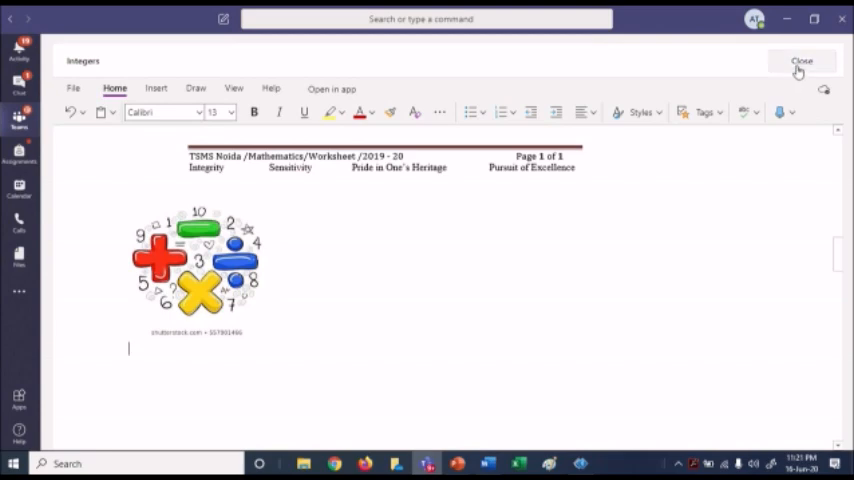
- Close the notebook, turn in the Integers worksheet assignment and return to the General channel
left_click(800, 60)
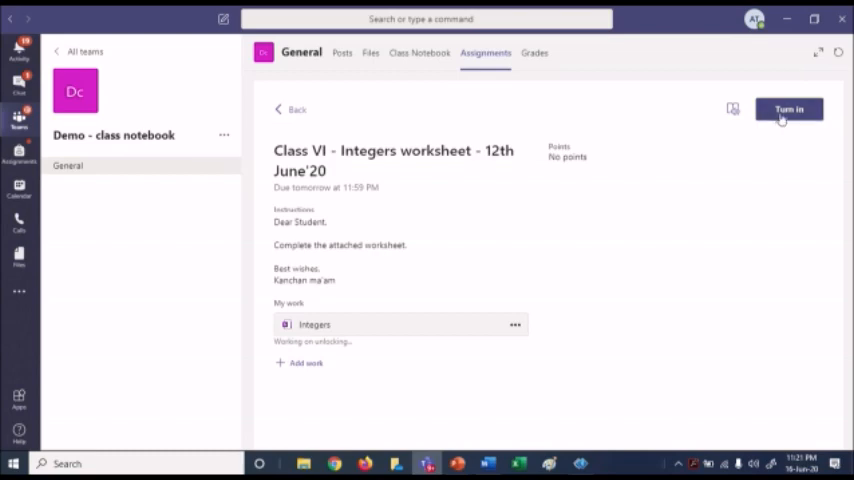
left_click(788, 108)
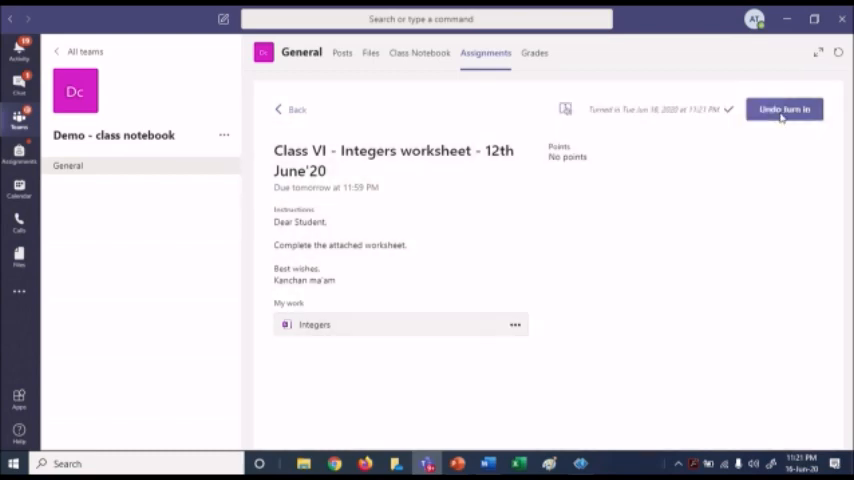
left_click(784, 108)
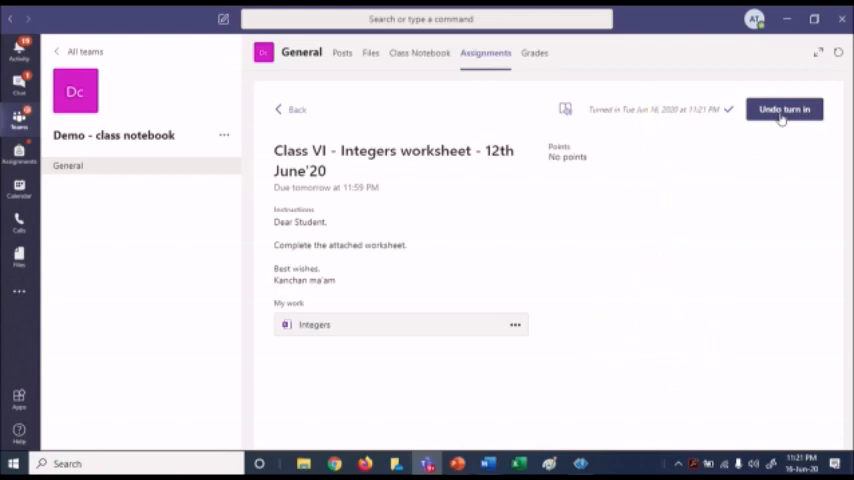
left_click(420, 52)
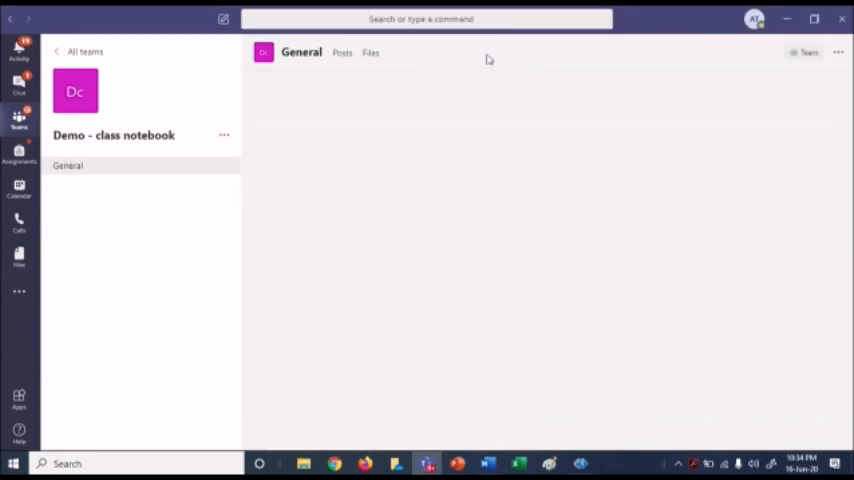
- Show the Assignments list with four completed and three past-due upcoming items
left_click(484, 52)
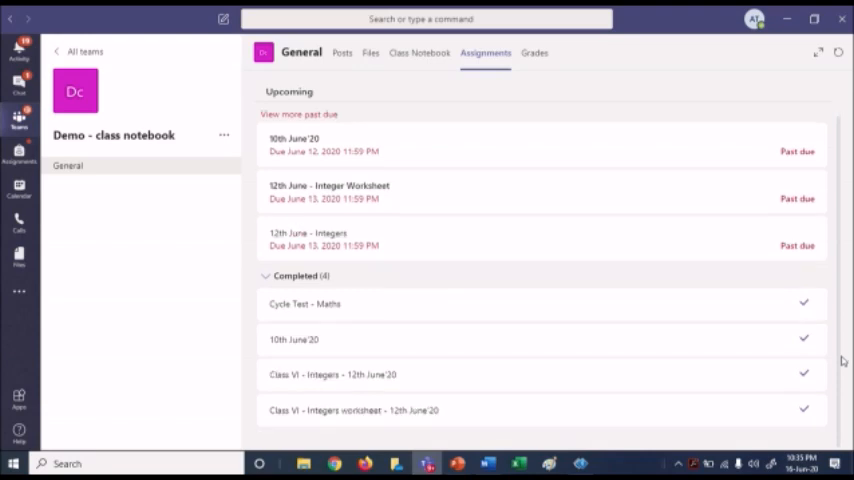
mouse_move(840, 388)
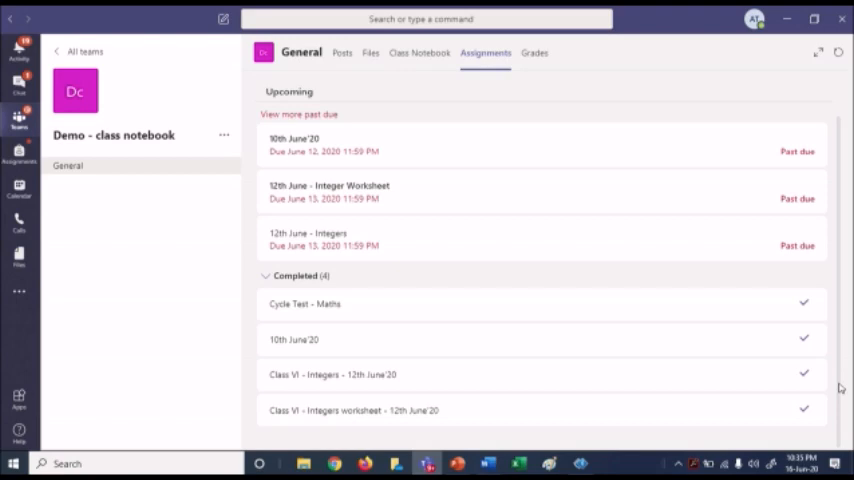
mouse_move(586, 80)
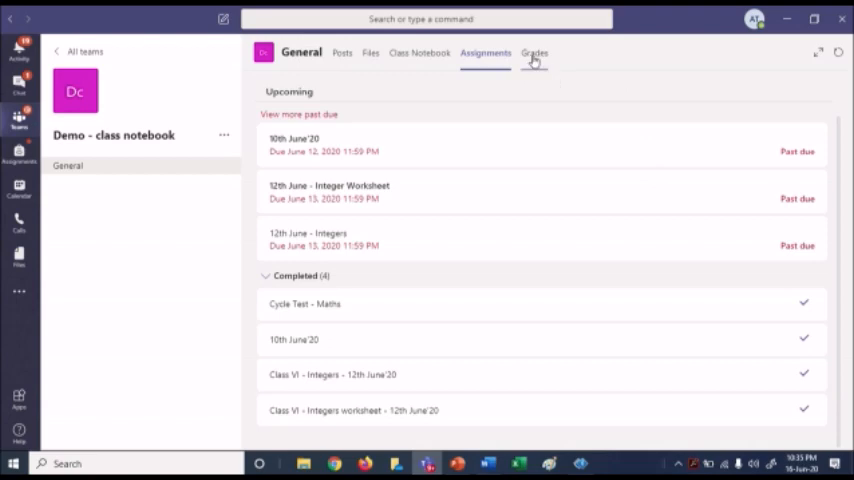
- Show the Grades list with both Class VI Integers assignments marked turned in
left_click(532, 52)
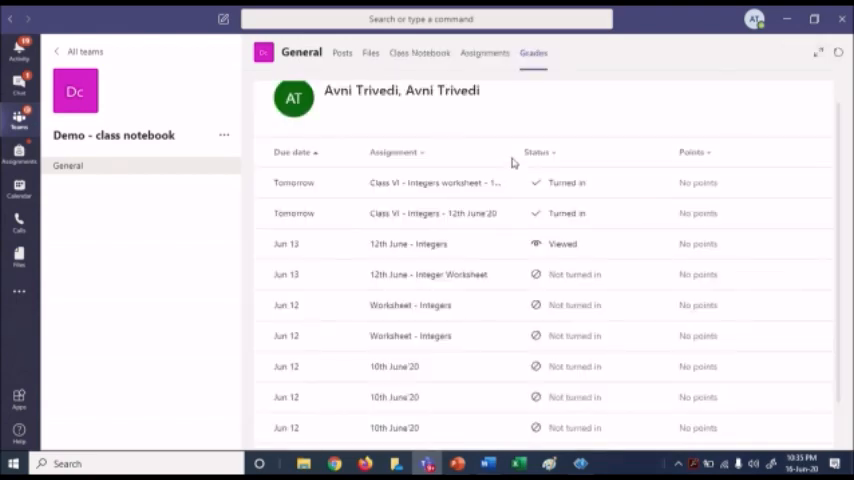
mouse_move(476, 160)
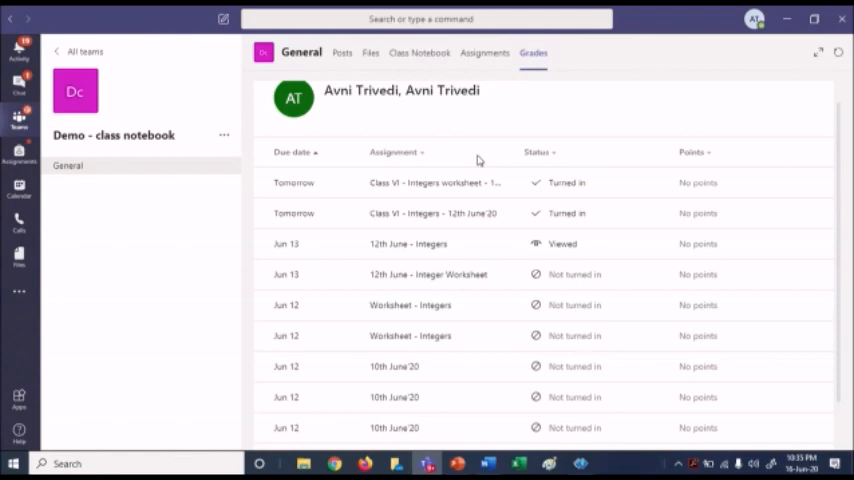
mouse_move(532, 168)
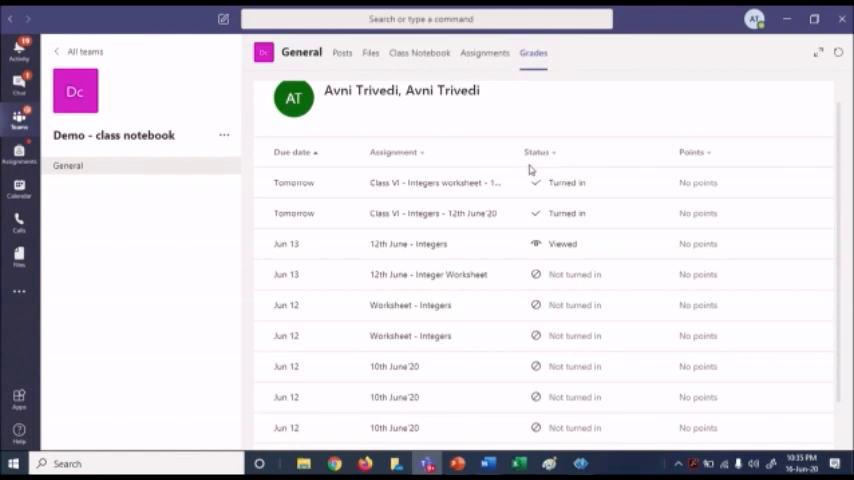
scroll("down", 3)
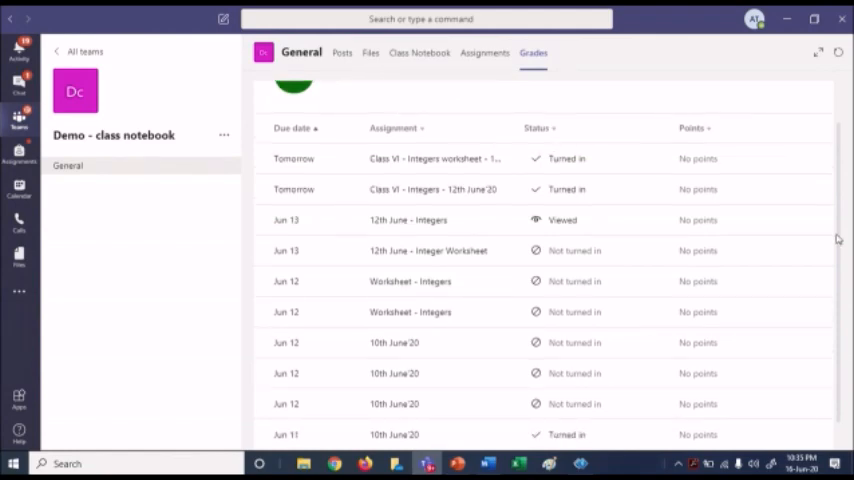
scroll("down", 3)
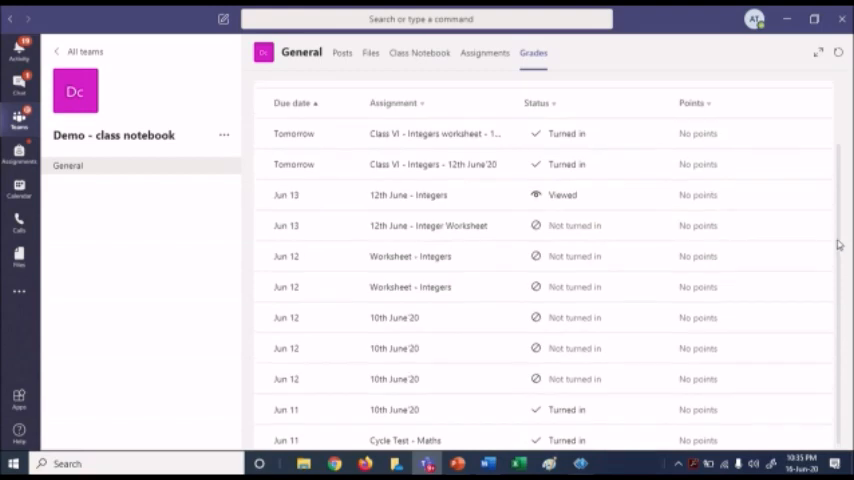